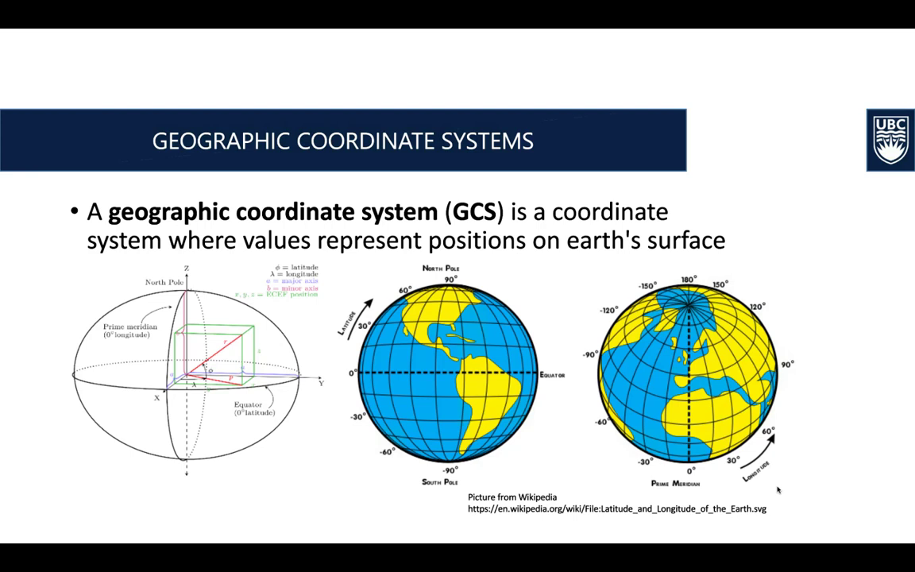
pyautogui.moveTo(585, 215)
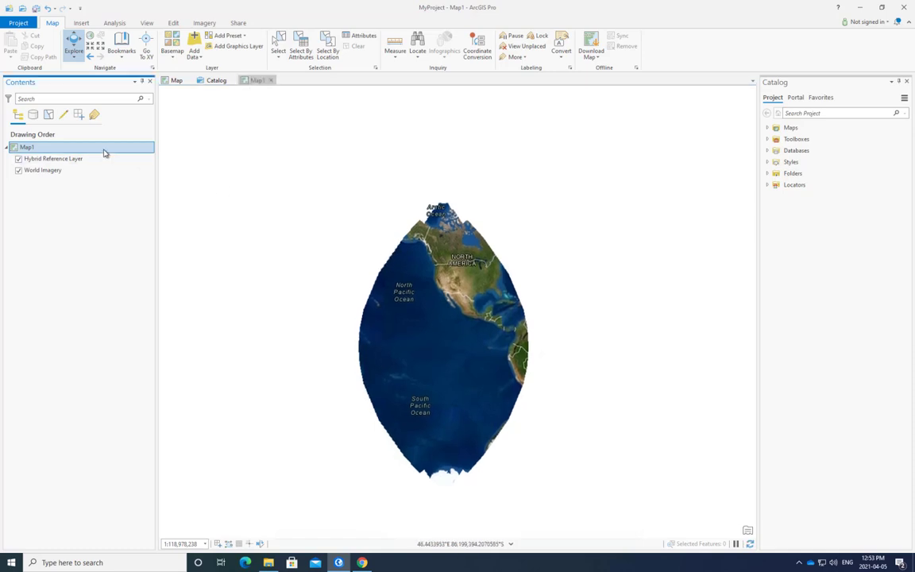
# - Set Map1's coordinate system to geographic NAD 1983 under Geographic > North America
pyautogui.rightClick(26, 147)
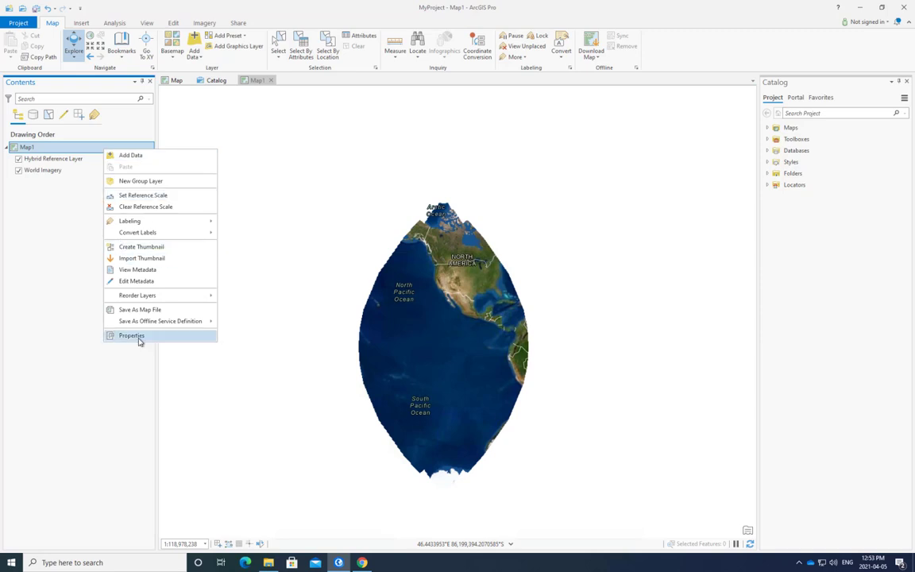
pyautogui.click(132, 335)
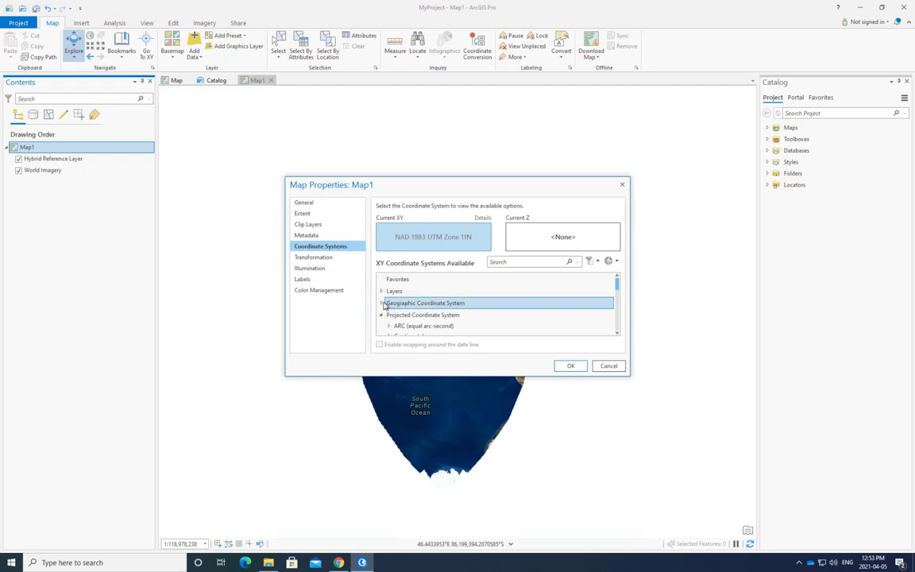
pyautogui.click(382, 303)
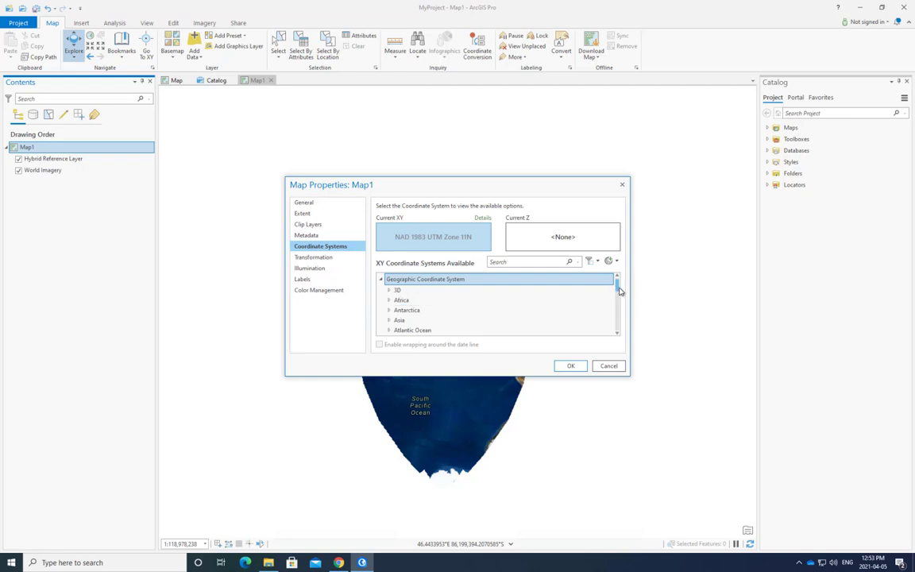
pyautogui.scroll(-3)
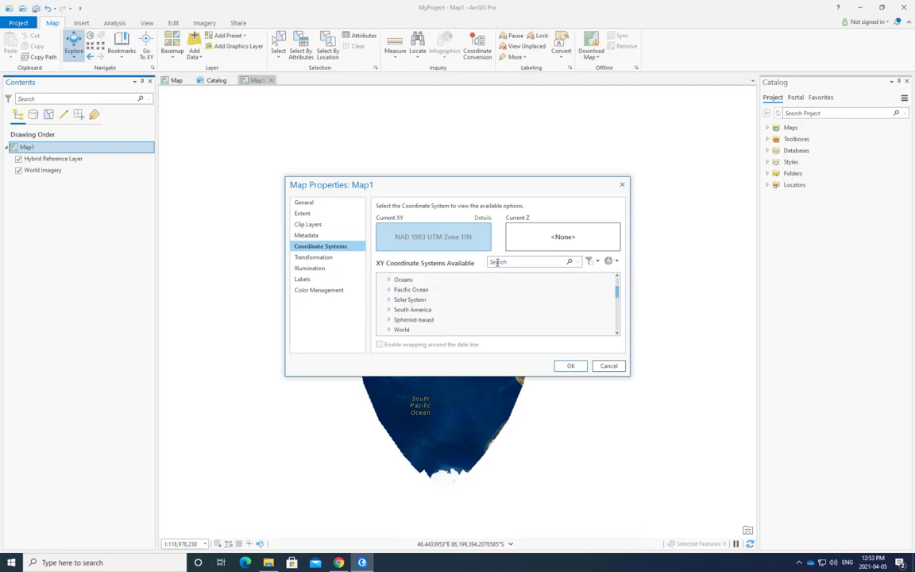
pyautogui.write('NAD 1983')
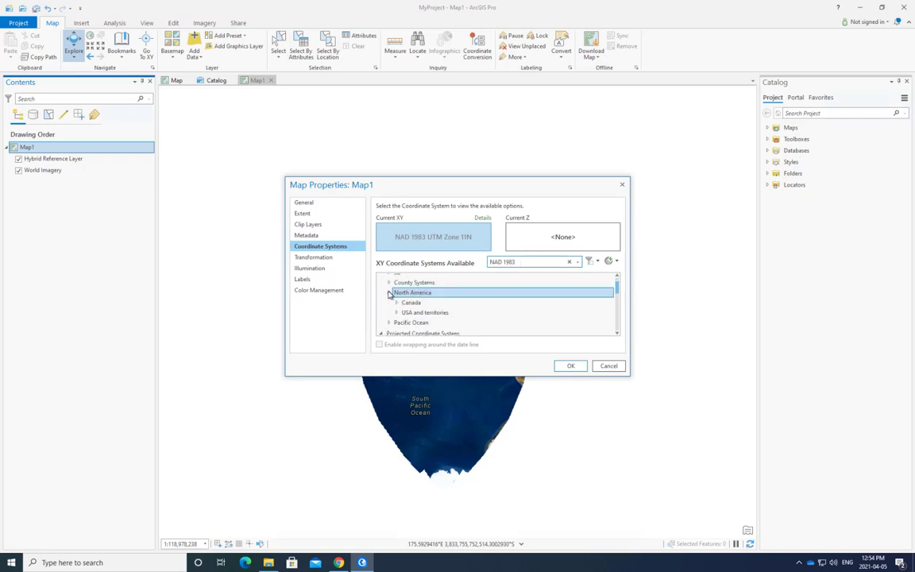
pyautogui.click(390, 292)
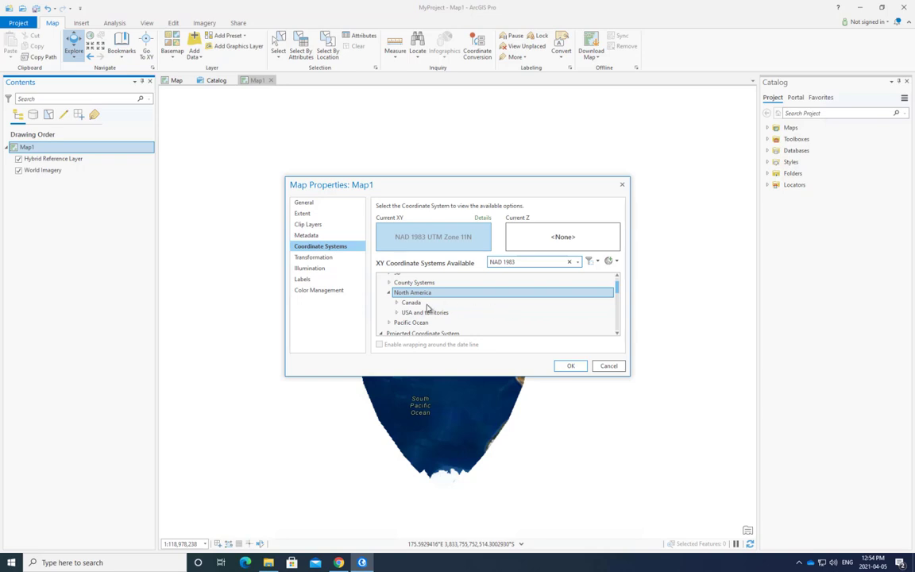
pyautogui.click(411, 303)
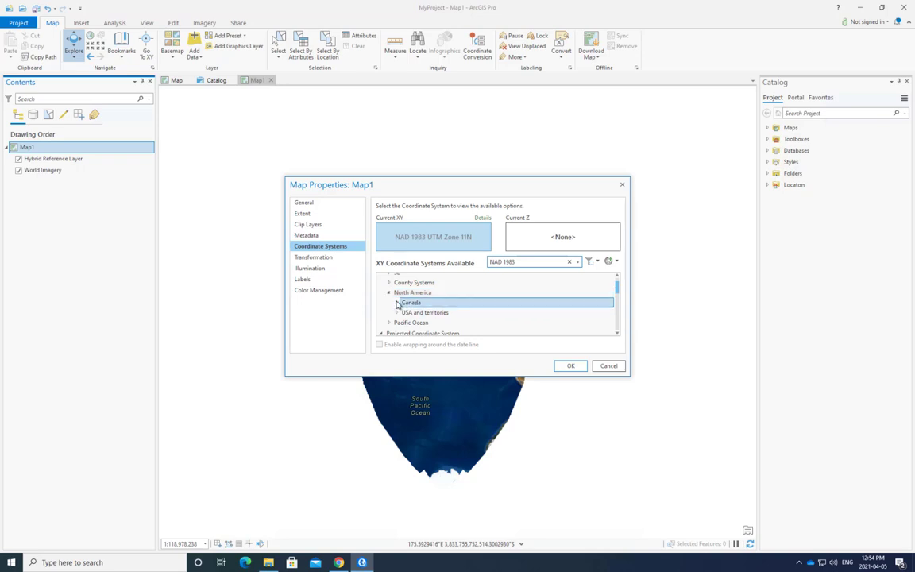
pyautogui.click(407, 312)
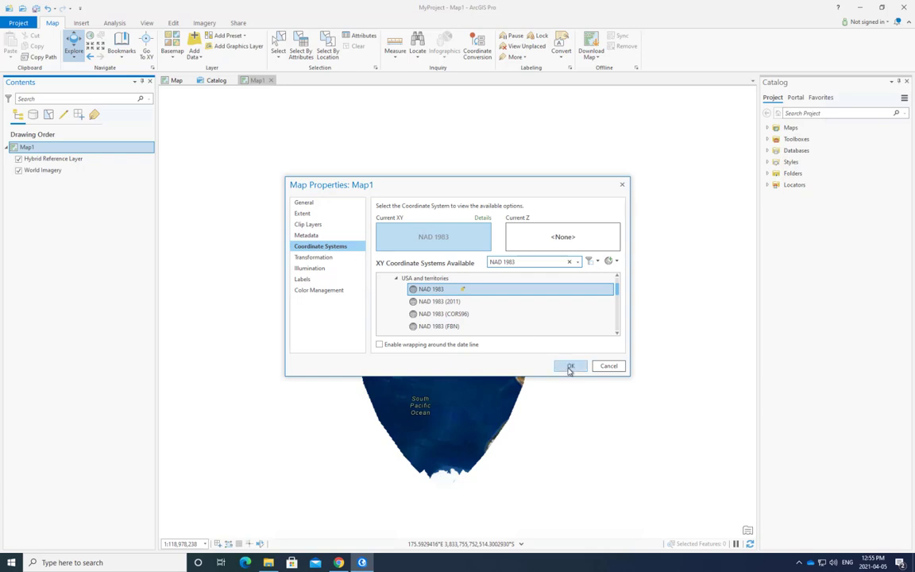
pyautogui.click(571, 366)
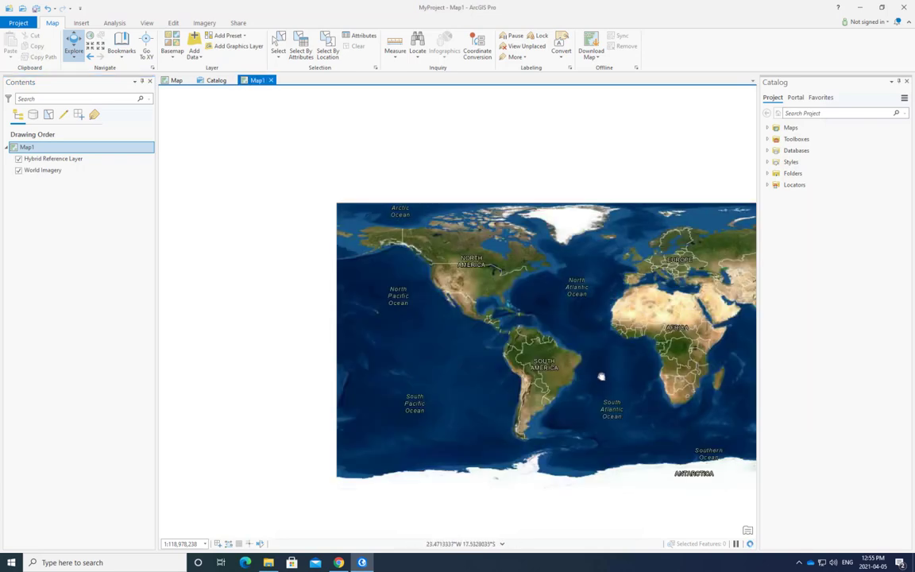
# - Pan the world imagery so it fills the map view
pyautogui.moveTo(602, 376); pyautogui.dragTo(493, 388)
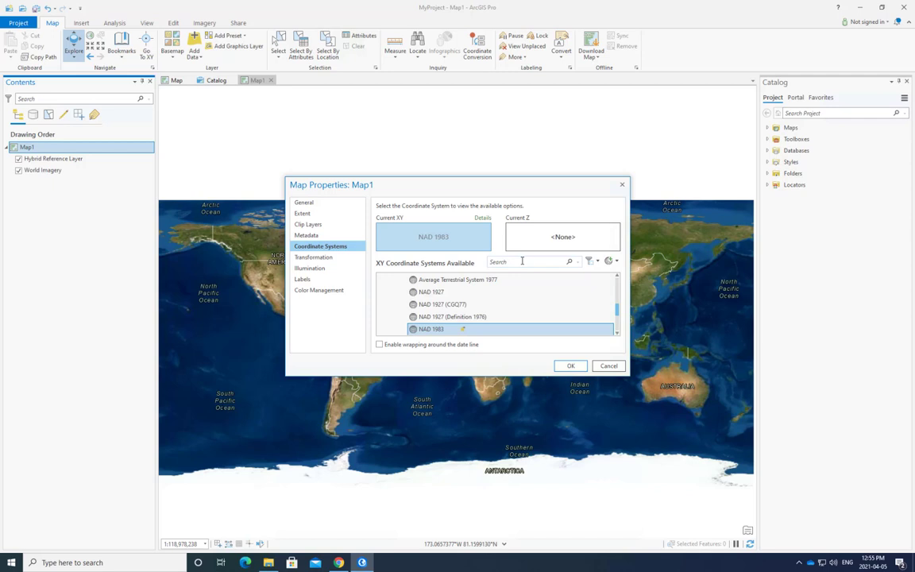
# - Apply the NAD 1983 Canada Atlas Lambert projection and zoom in on Canada
pyautogui.write('NAD 1983')
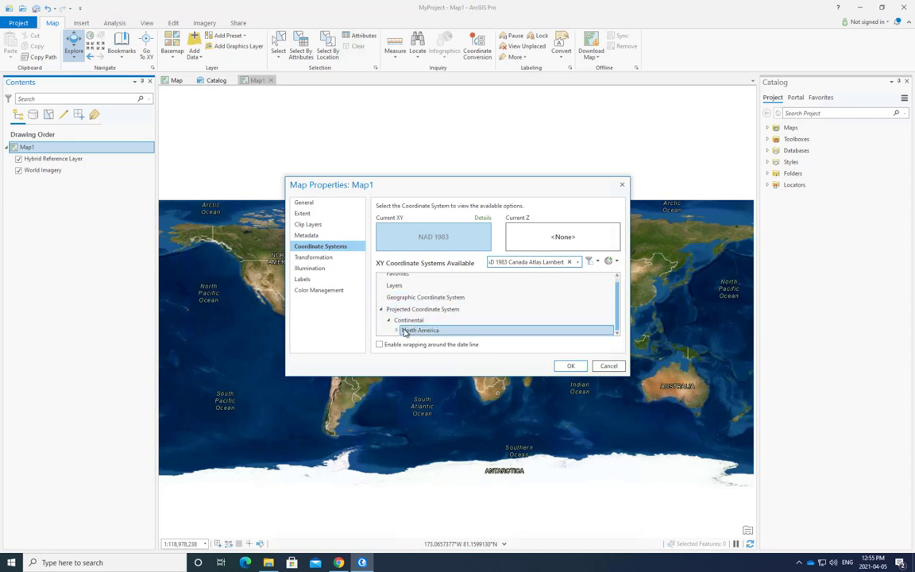
pyautogui.click(457, 329)
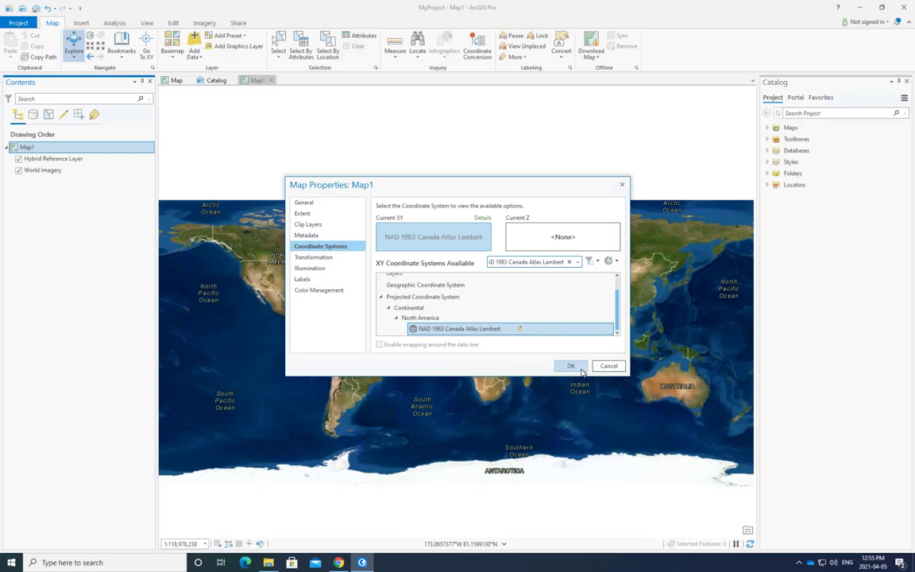
pyautogui.click(571, 365)
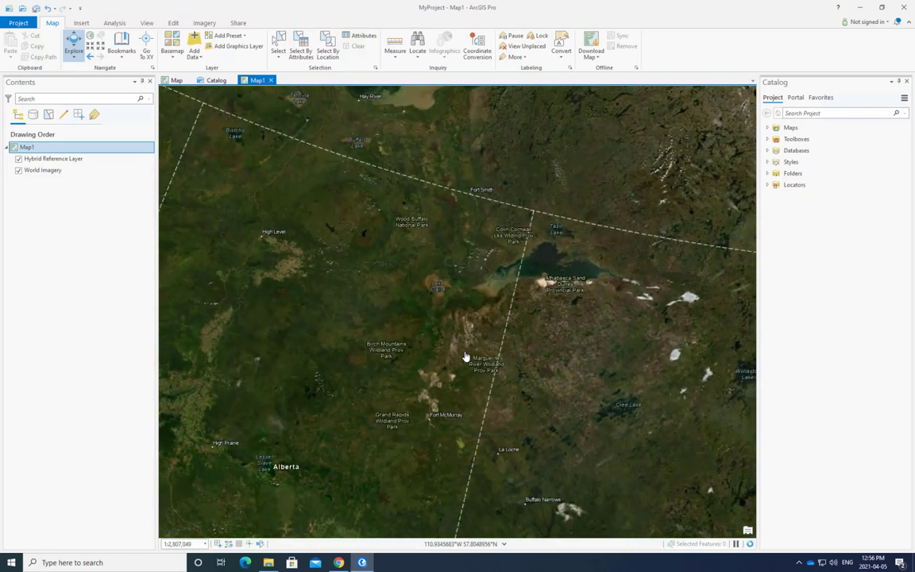
pyautogui.scroll(-3)
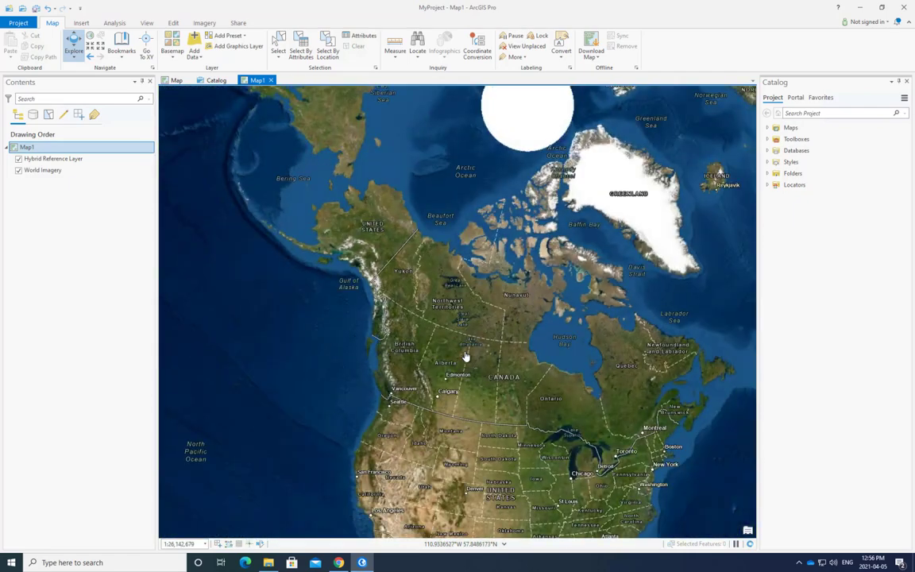
# - Set Map1 to a NAD 1983 UTM zone from Projected > UTM > North America
pyautogui.rightClick(26, 147)
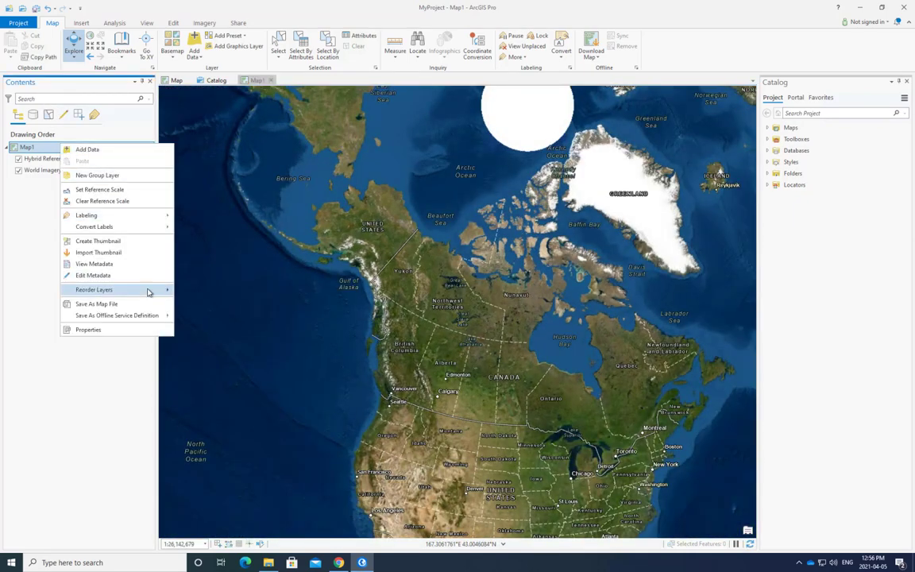
pyautogui.click(88, 328)
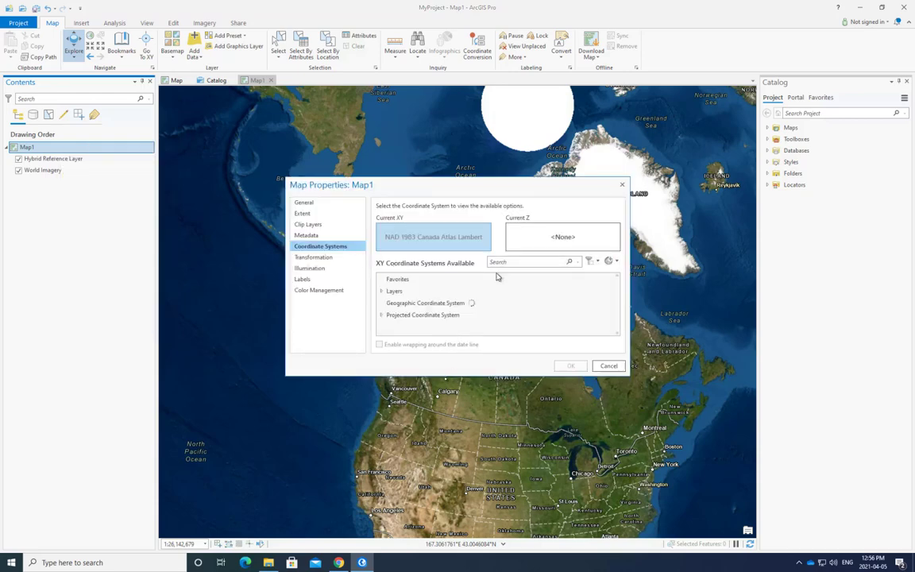
pyautogui.moveTo(405, 314)
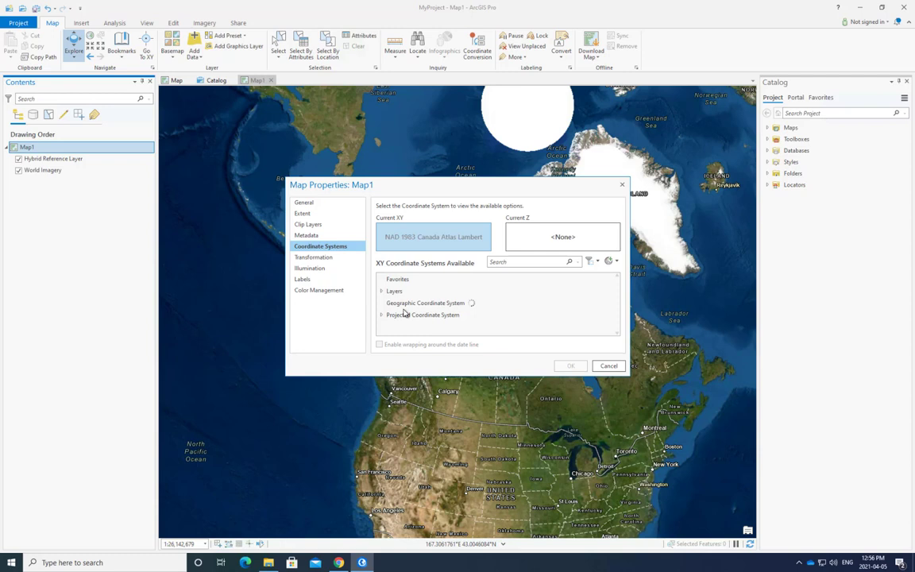
pyautogui.moveTo(382, 318)
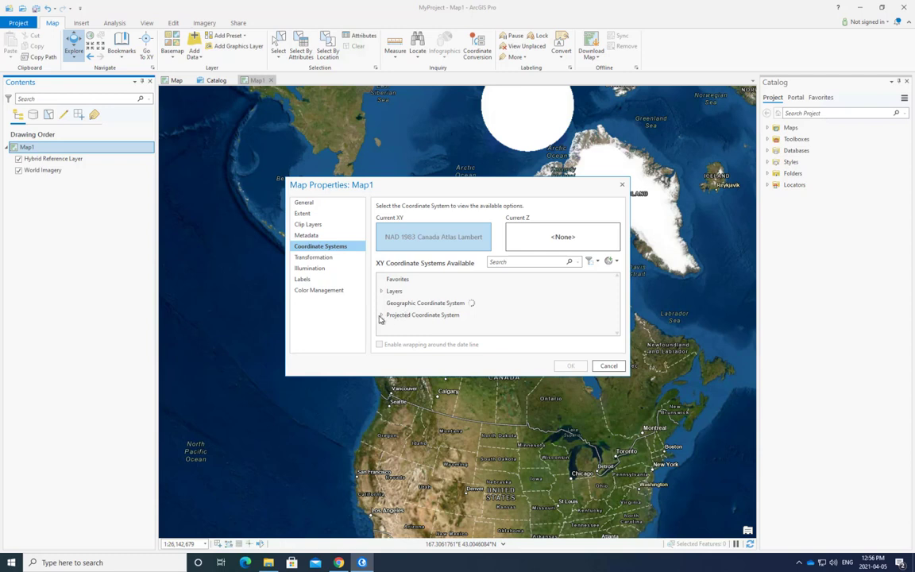
pyautogui.click(382, 315)
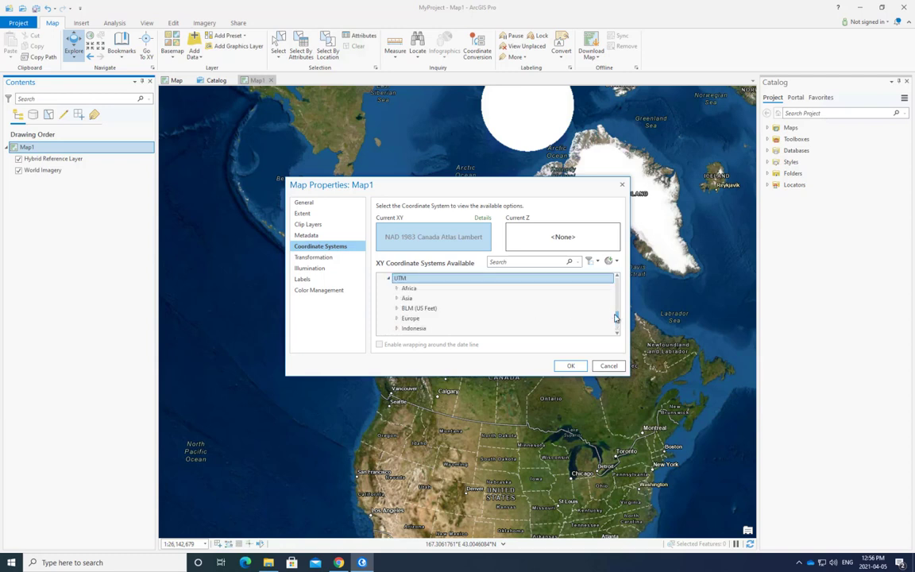
pyautogui.scroll(-3)
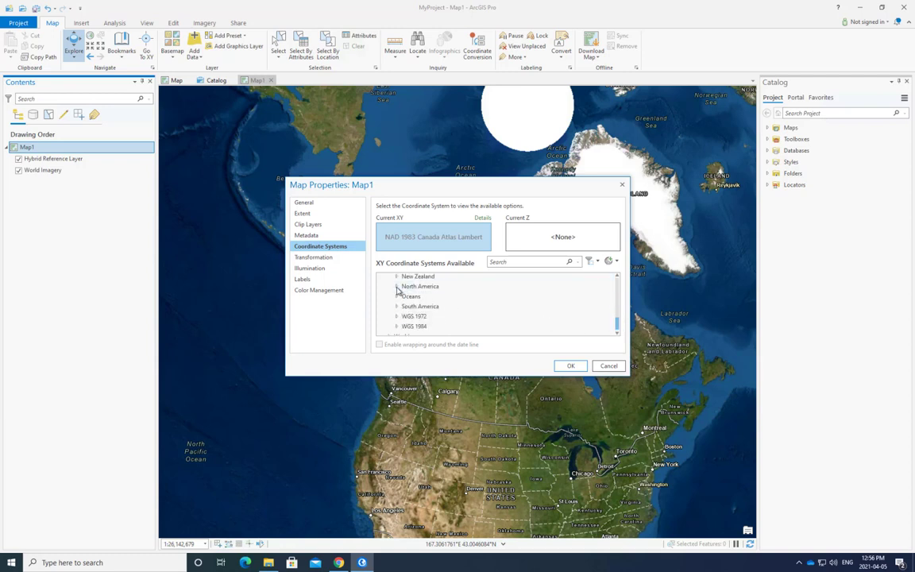
pyautogui.click(420, 286)
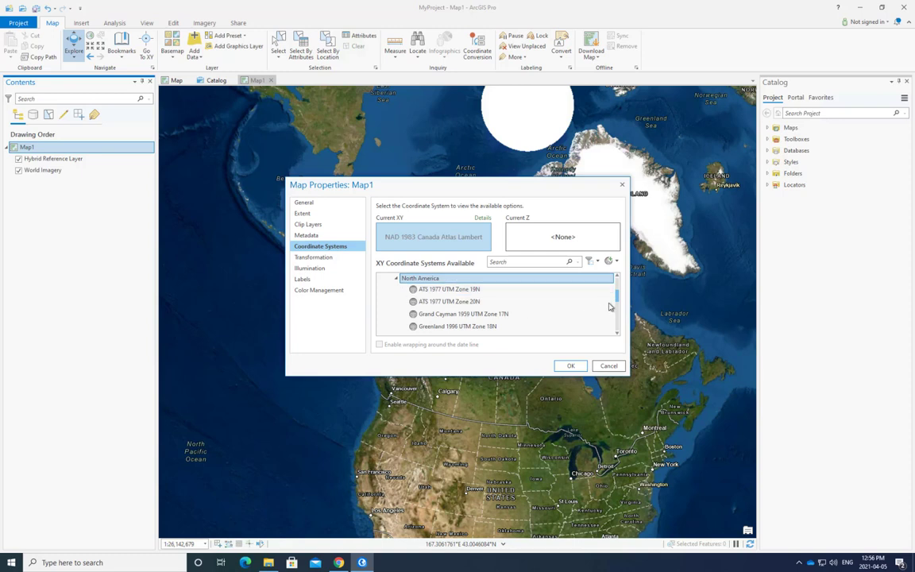
pyautogui.scroll(-3)
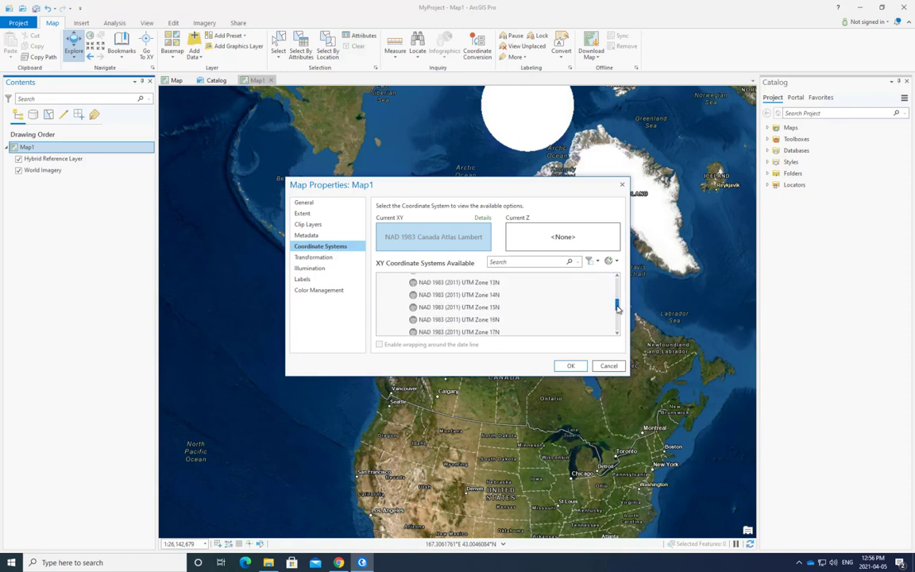
pyautogui.click(458, 305)
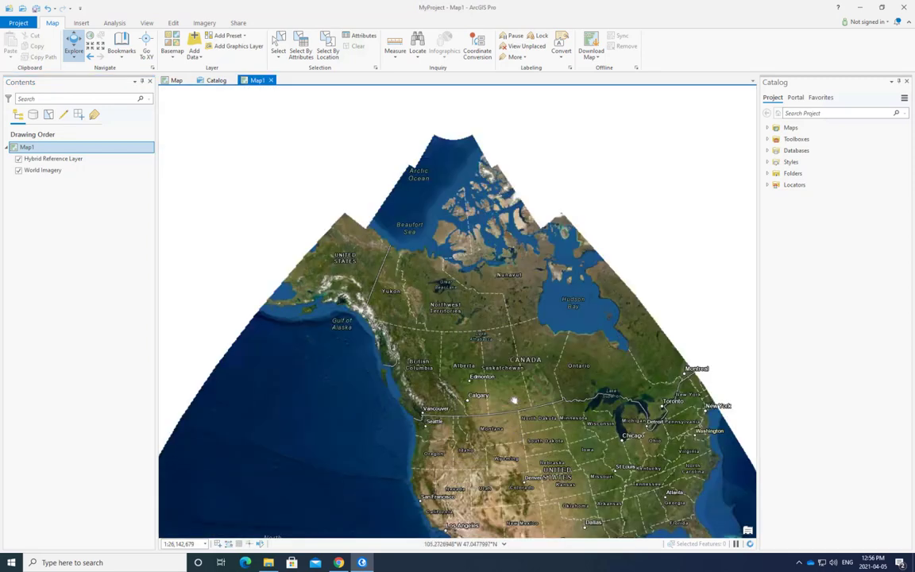
# - Zoom in over Vancouver and the British Columbia coast
pyautogui.scroll(-3)
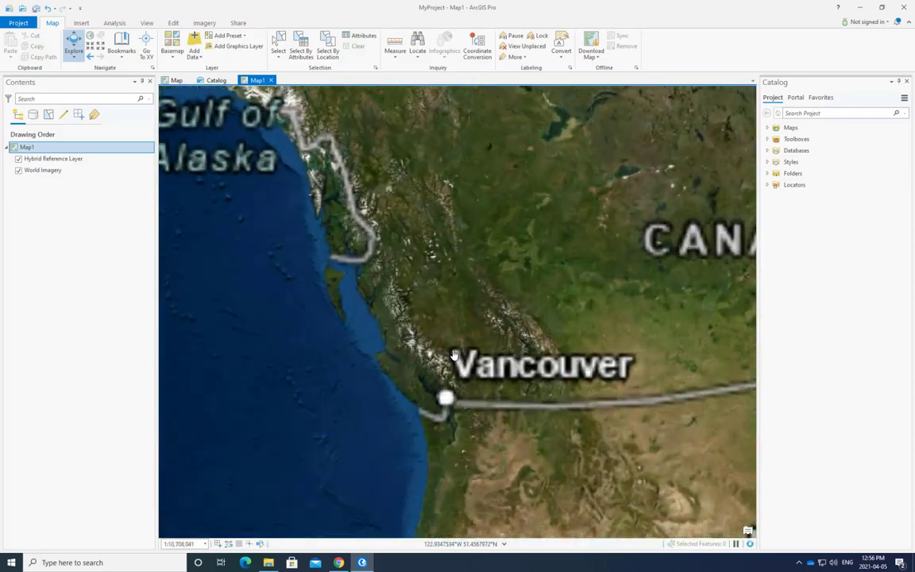
pyautogui.scroll(-3)
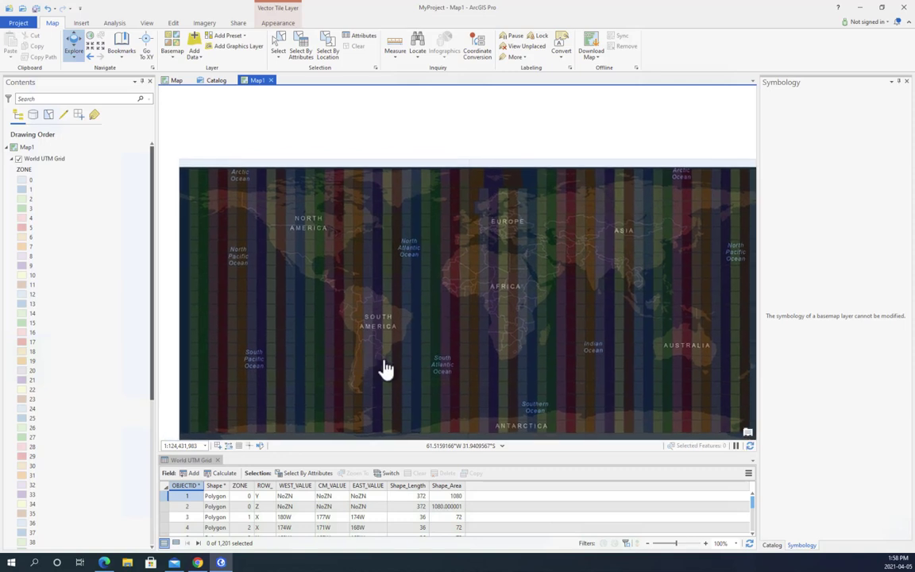
pyautogui.moveTo(467, 335)
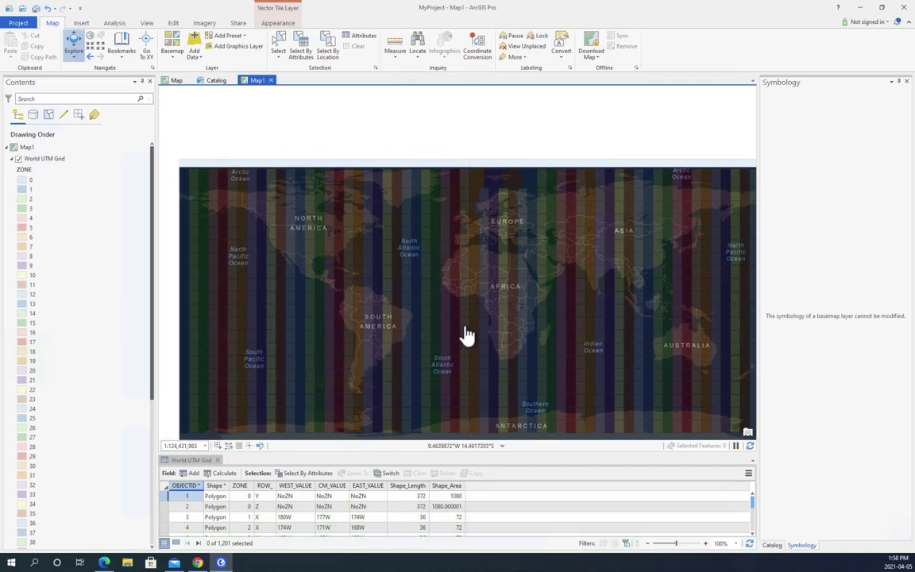
pyautogui.moveTo(443, 217)
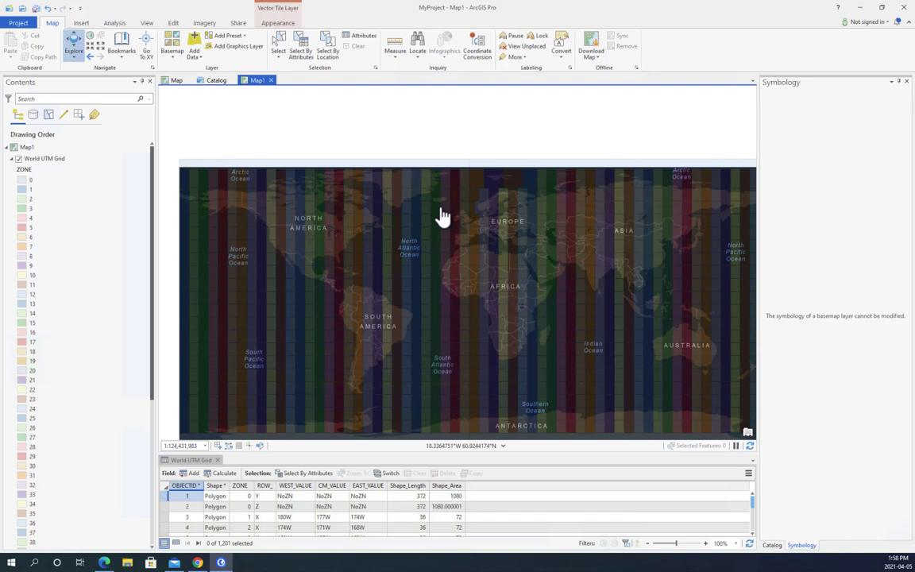
pyautogui.moveTo(450, 223)
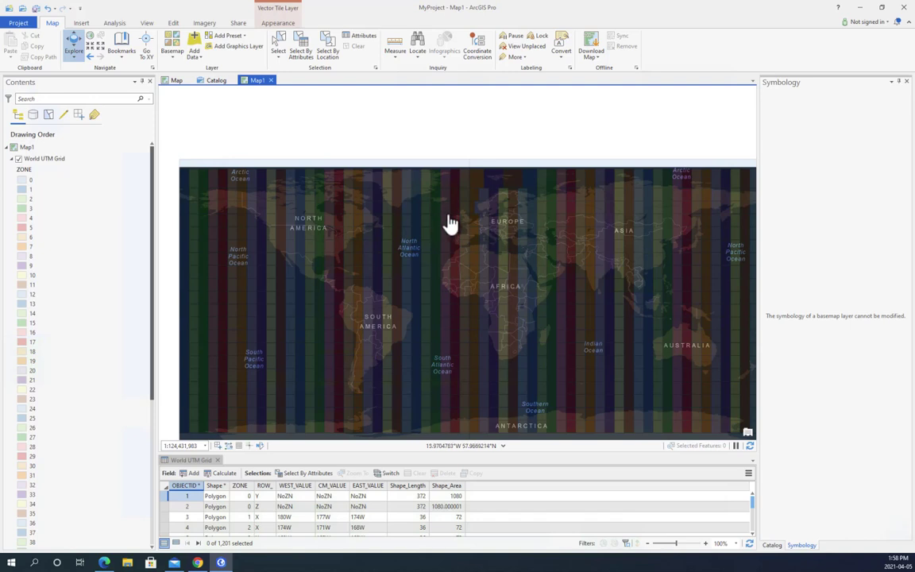
pyautogui.moveTo(453, 222)
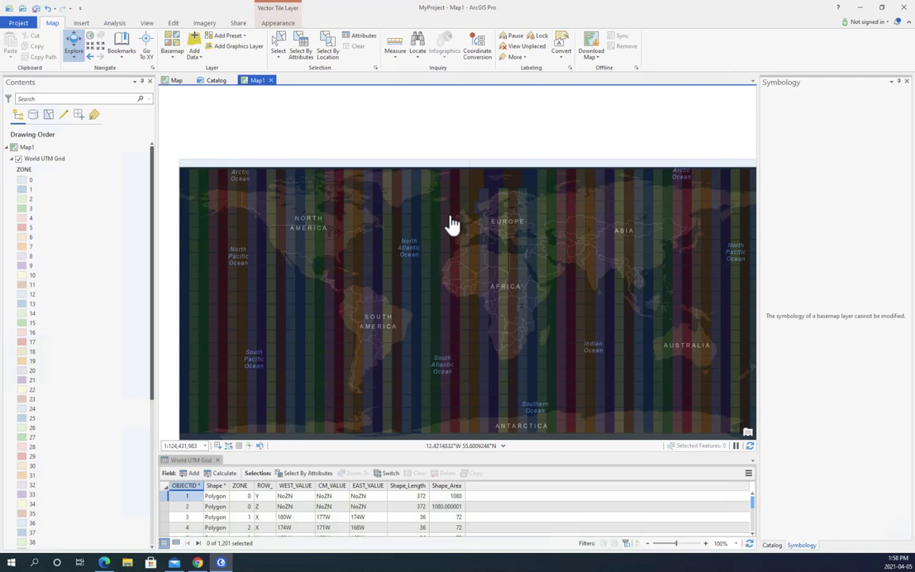
pyautogui.moveTo(568, 212)
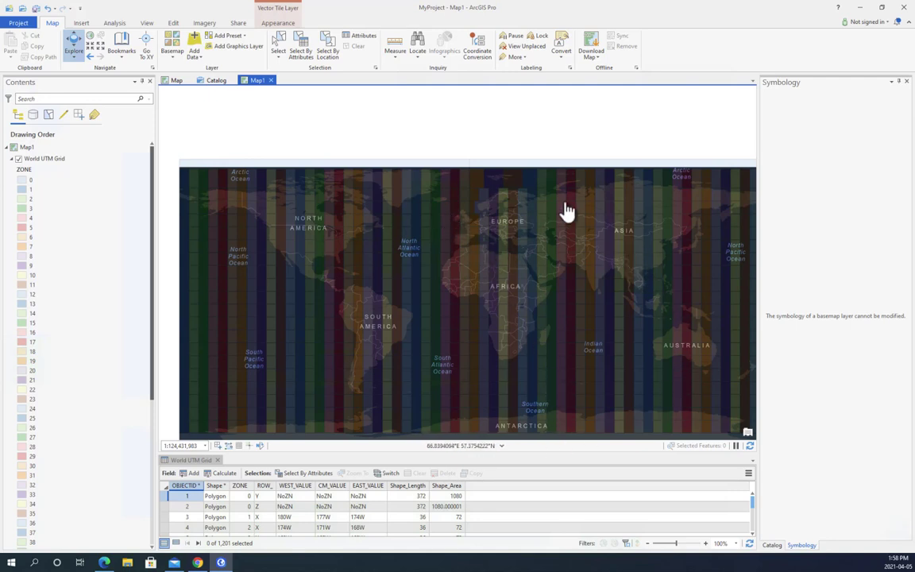
pyautogui.moveTo(563, 188)
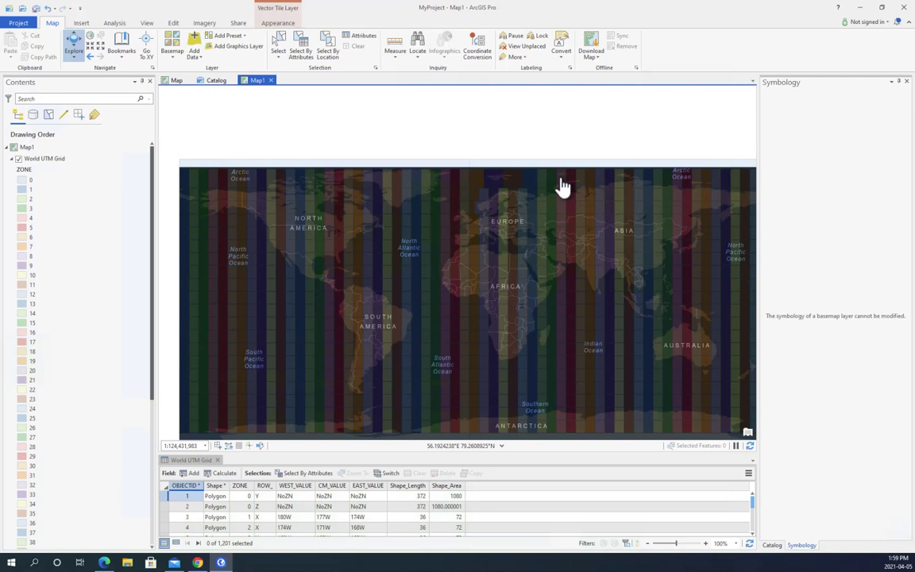
pyautogui.moveTo(572, 191)
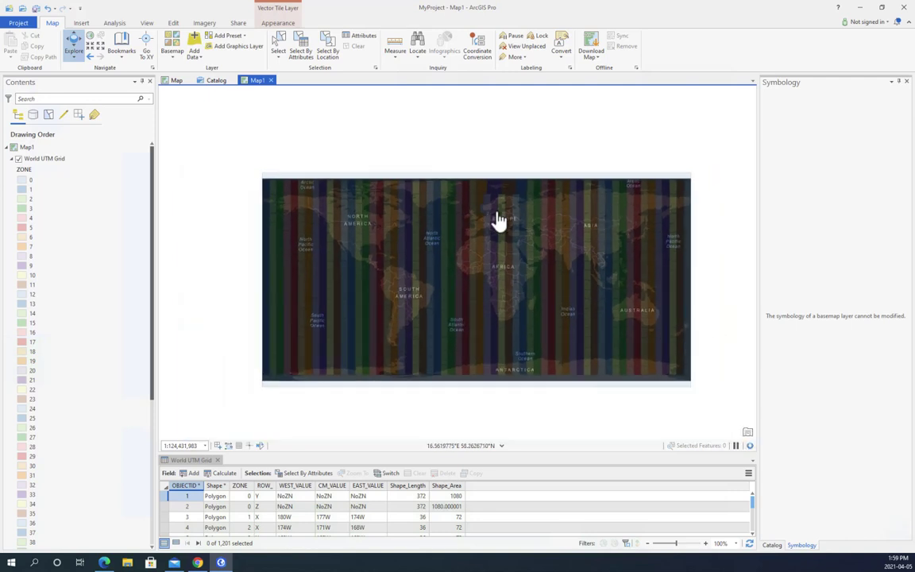
# - Zoom out slightly to see the western edge of the grid
pyautogui.scroll(3)
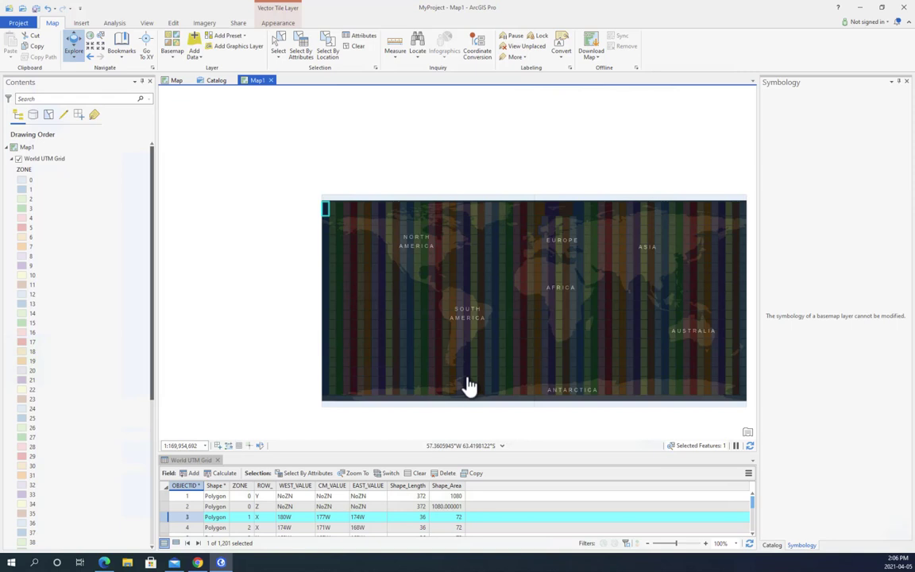
pyautogui.moveTo(322, 405)
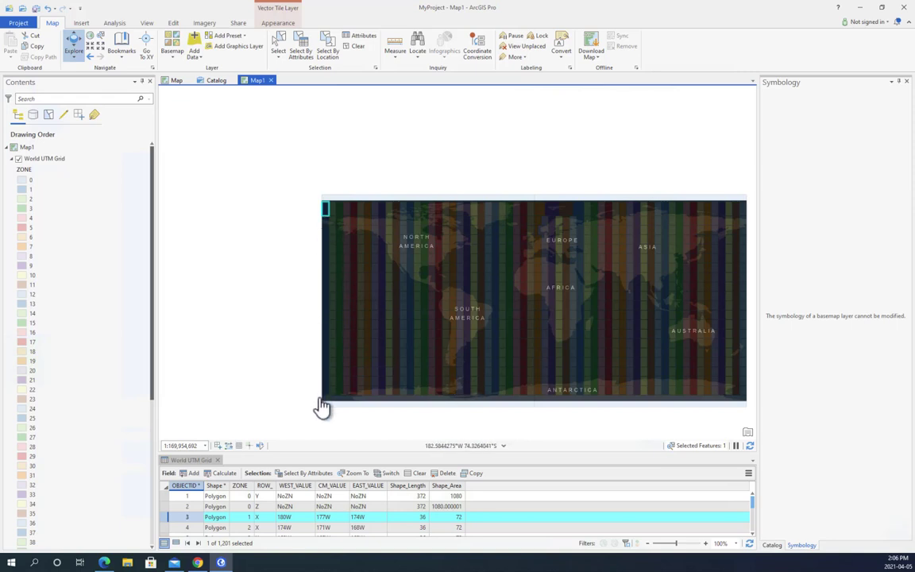
pyautogui.moveTo(321, 419)
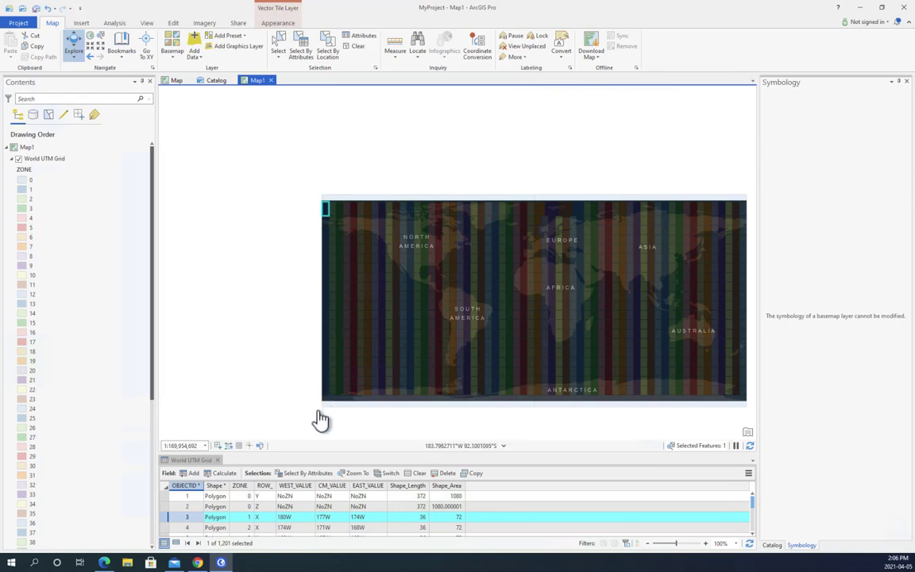
pyautogui.moveTo(336, 368)
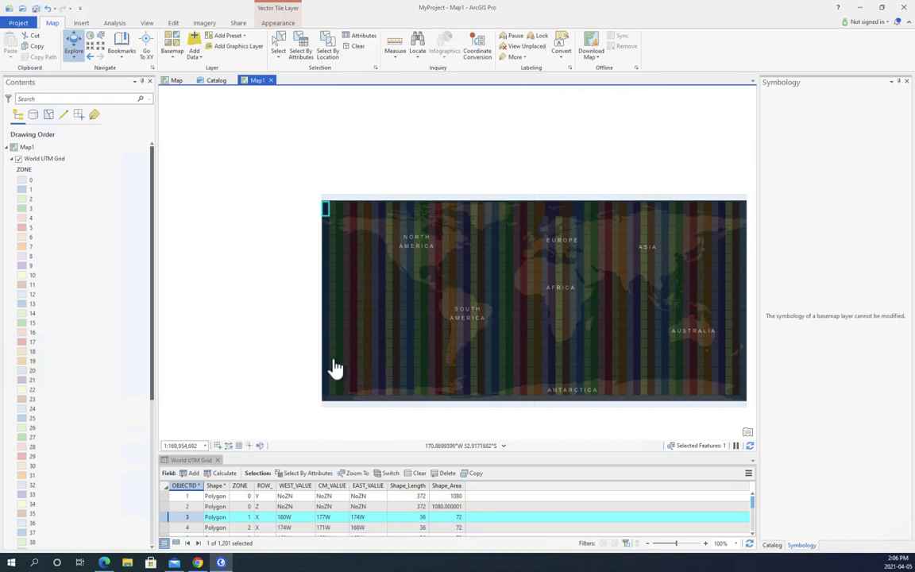
pyautogui.moveTo(322, 382)
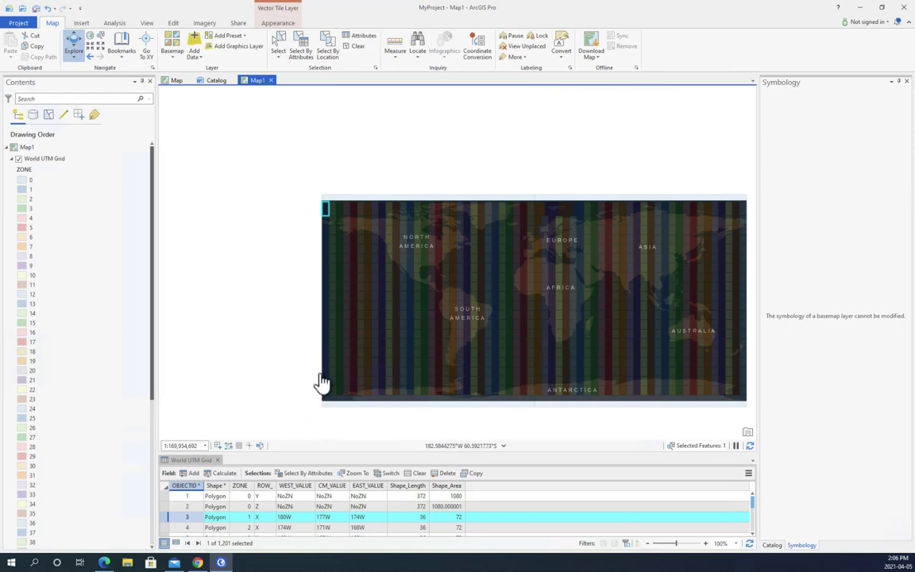
pyautogui.moveTo(328, 387)
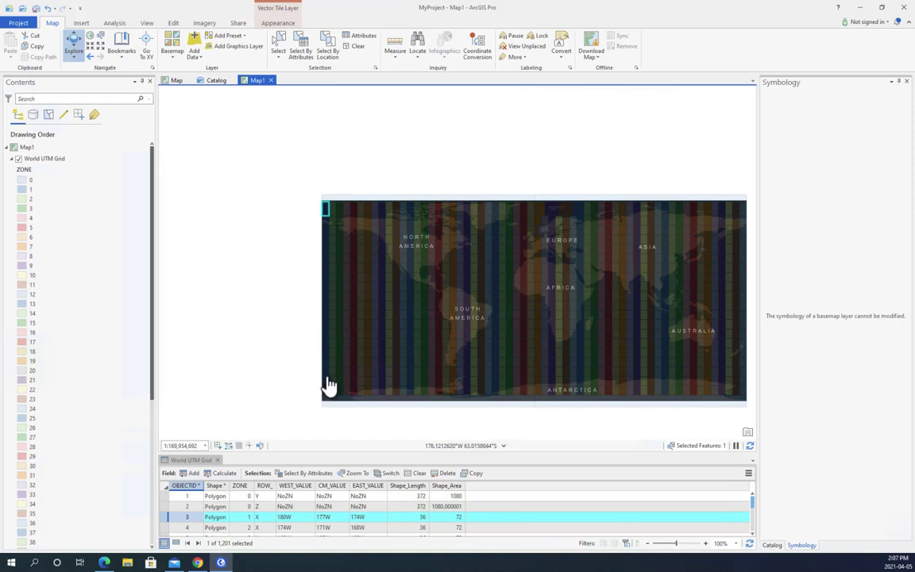
pyautogui.moveTo(329, 386)
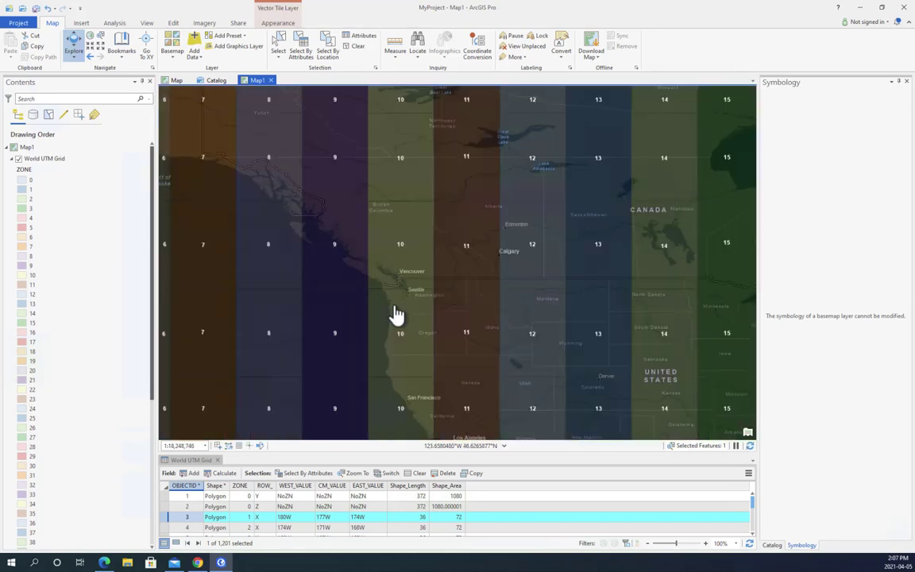
pyautogui.moveTo(385, 258)
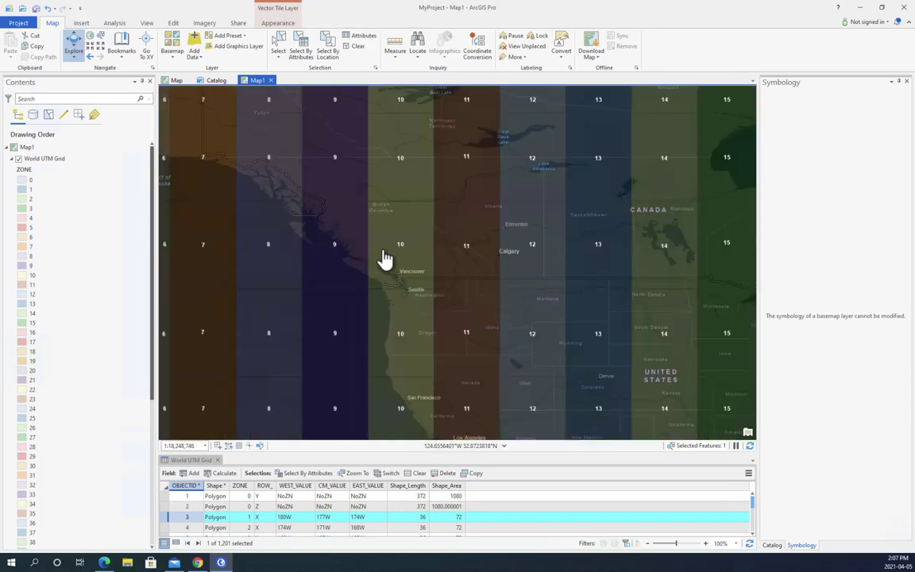
pyautogui.moveTo(417, 265)
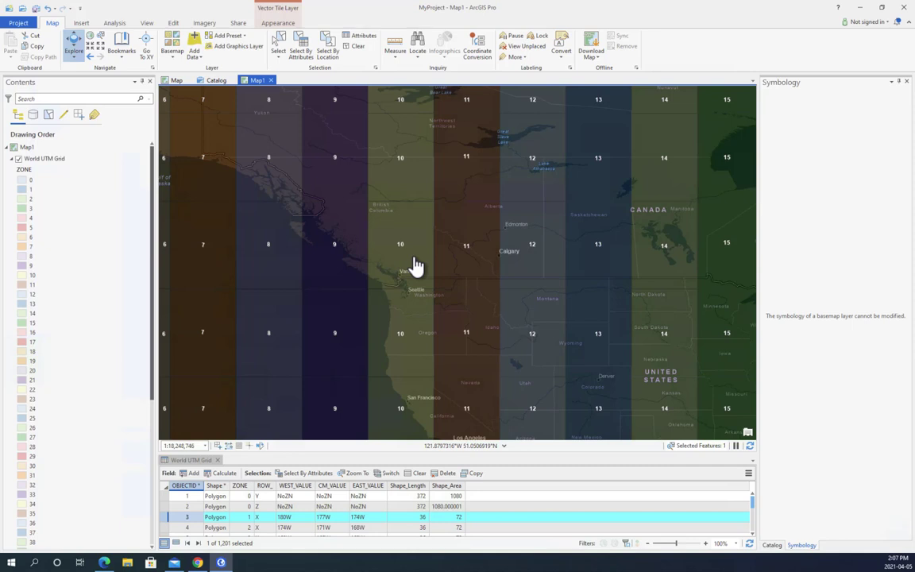
pyautogui.moveTo(439, 344)
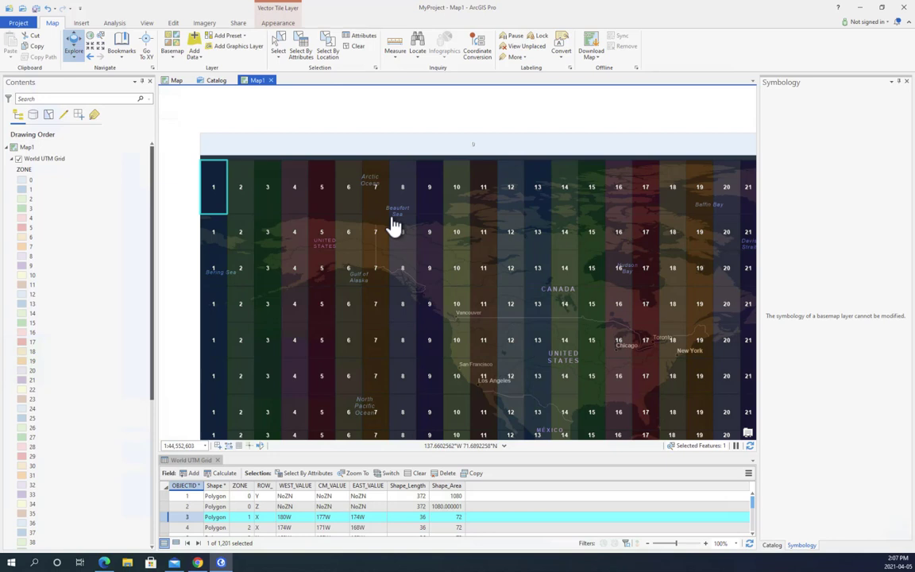
pyautogui.moveTo(382, 199)
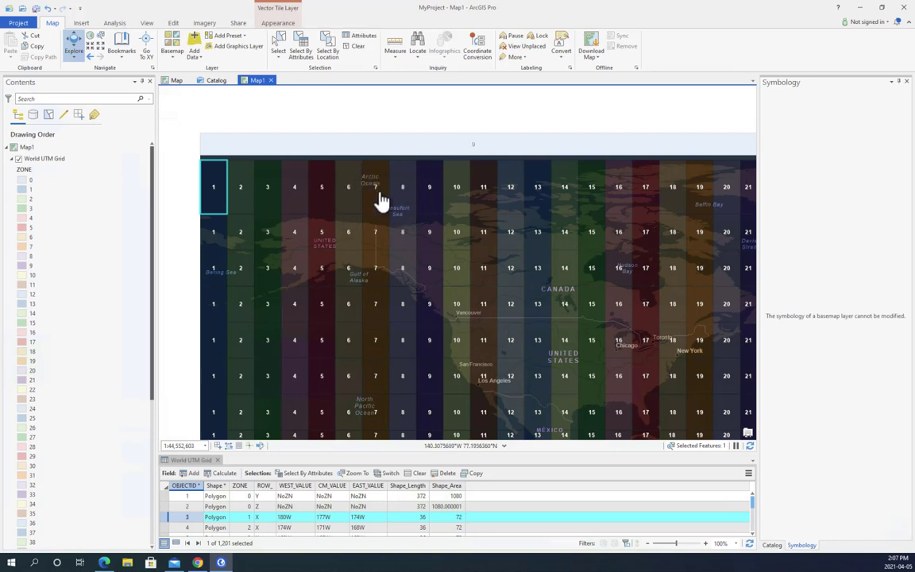
pyautogui.moveTo(250, 334)
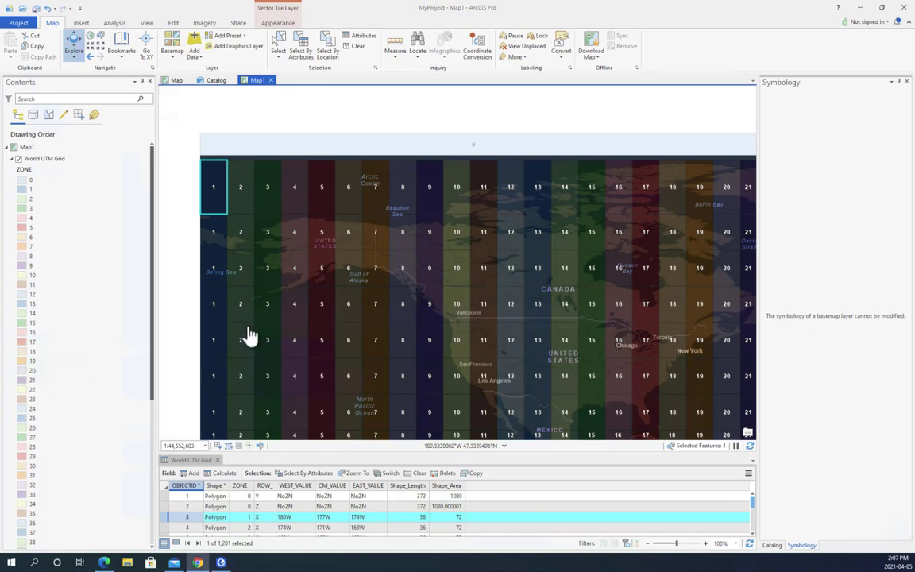
pyautogui.moveTo(278, 270)
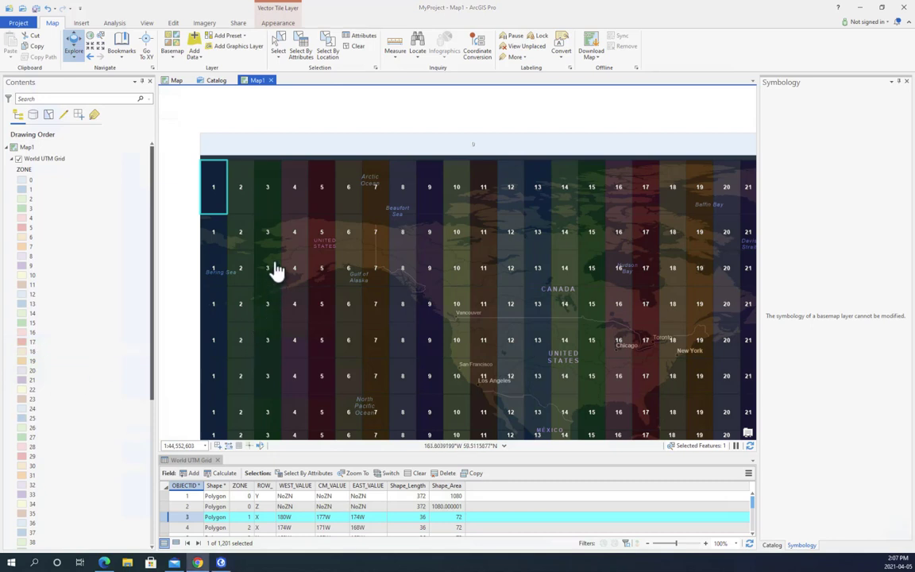
pyautogui.moveTo(284, 245)
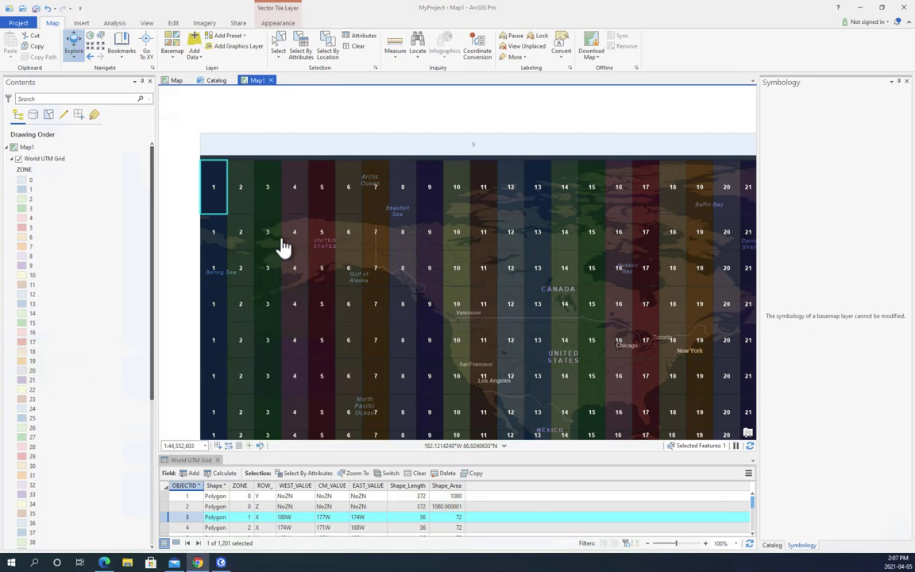
pyautogui.moveTo(301, 191)
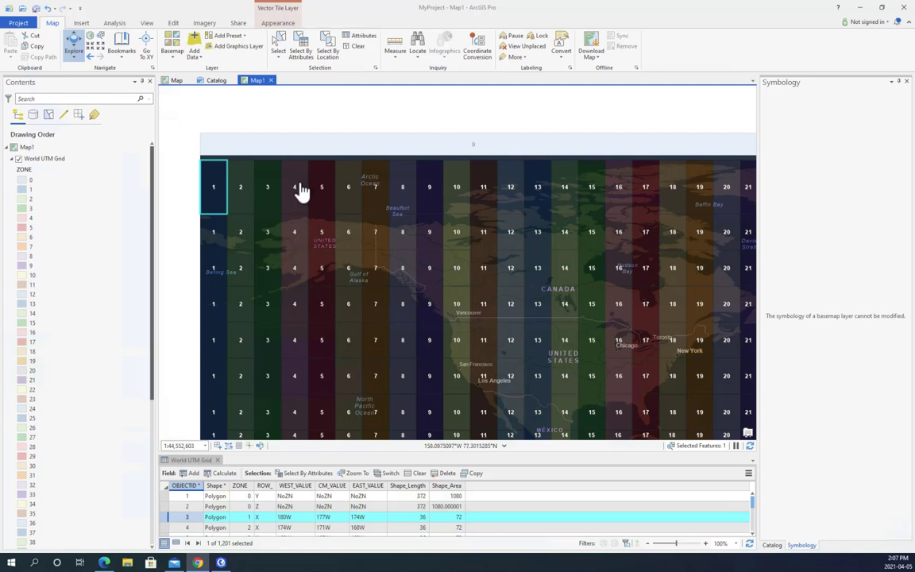
pyautogui.moveTo(303, 200)
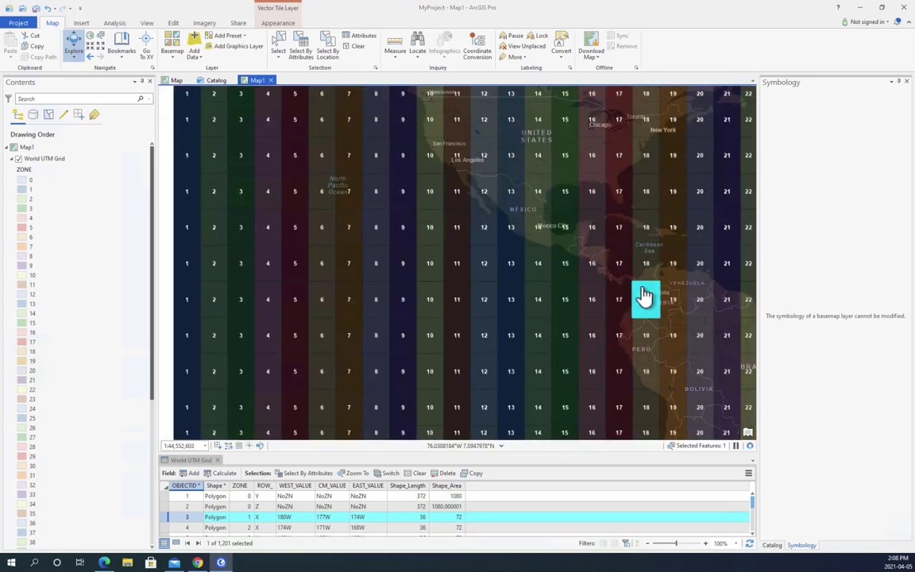
# - Click on the map over the South Pacific area
pyautogui.click(229, 445)
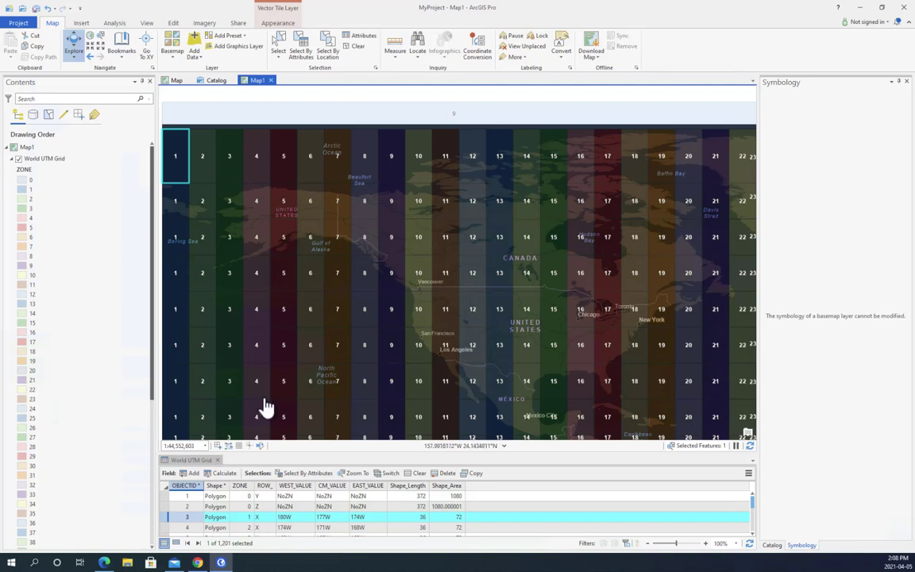
pyautogui.moveTo(273, 404)
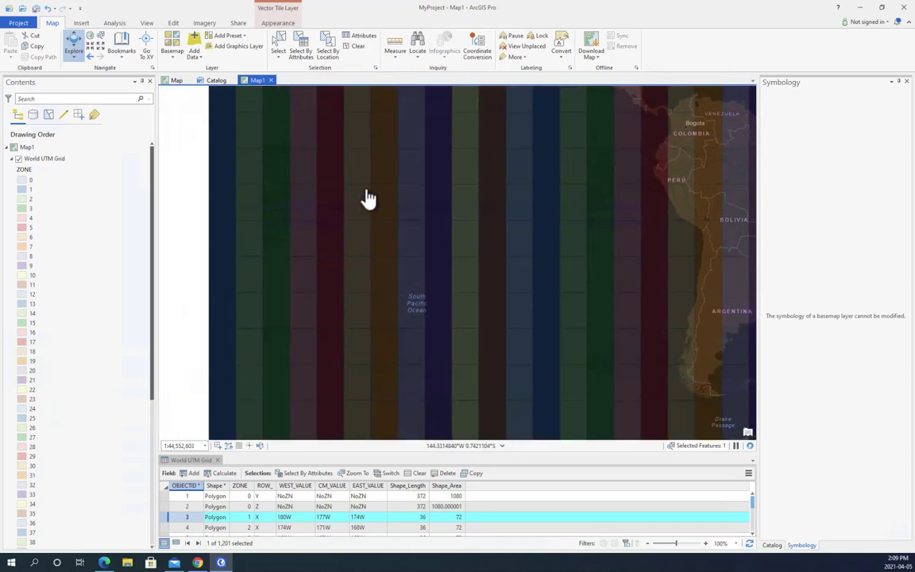
# - Pan south toward the Ross Sea and Drake Passage, showing zones 1–20
pyautogui.moveTo(369, 197); pyautogui.dragTo(342, 310)
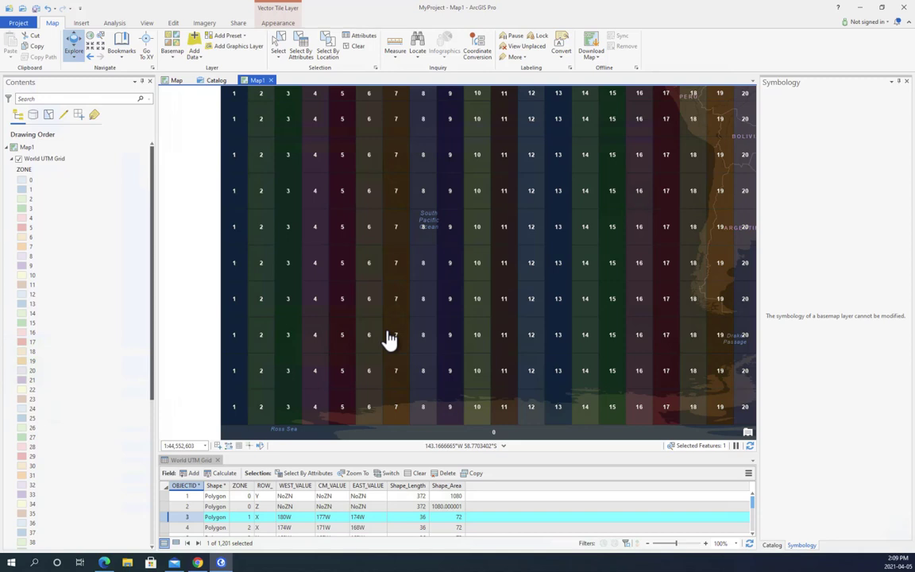
pyautogui.moveTo(390, 339); pyautogui.dragTo(361, 368)
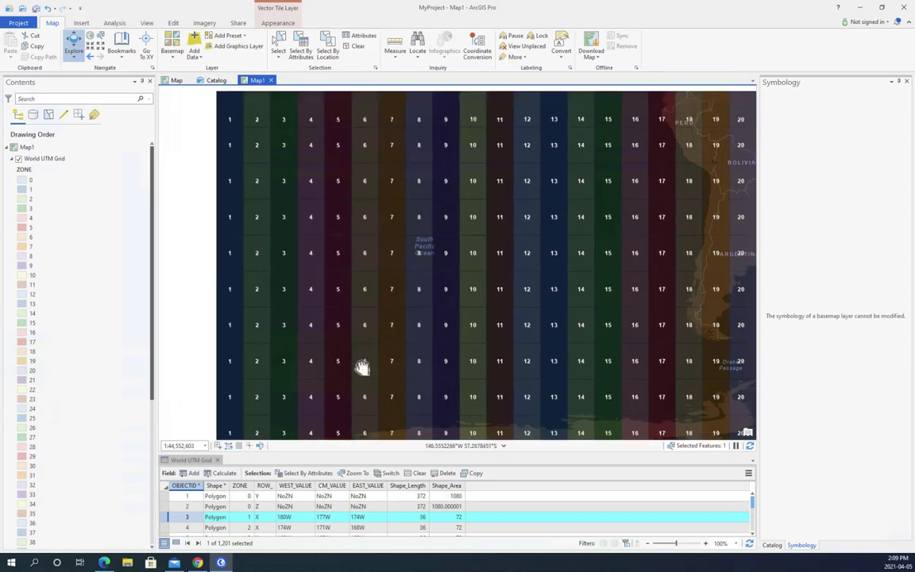